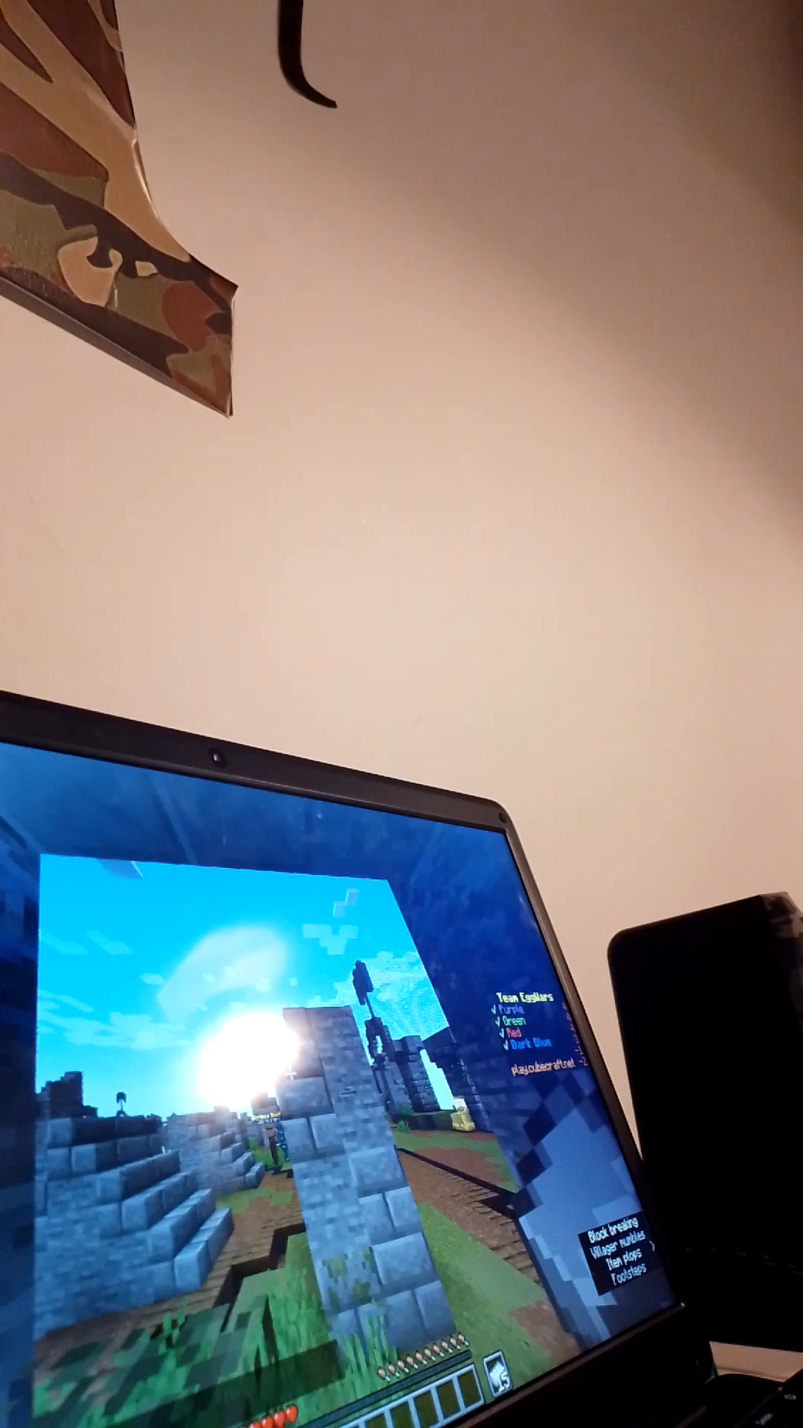
# Step: Pause the game with Esc and bring up the Options screen from the game menu
pyautogui.press('Escape')
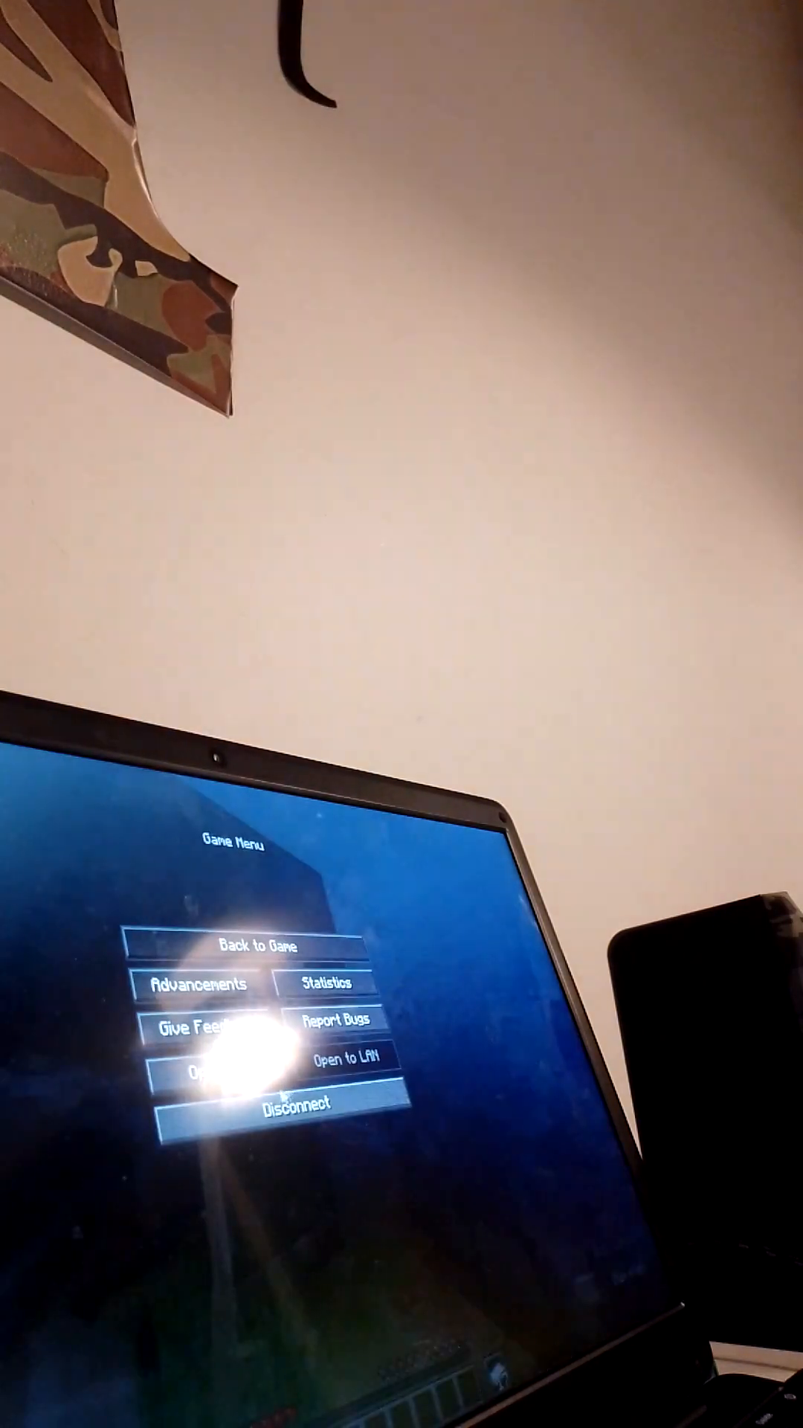
pyautogui.click(219, 1089)
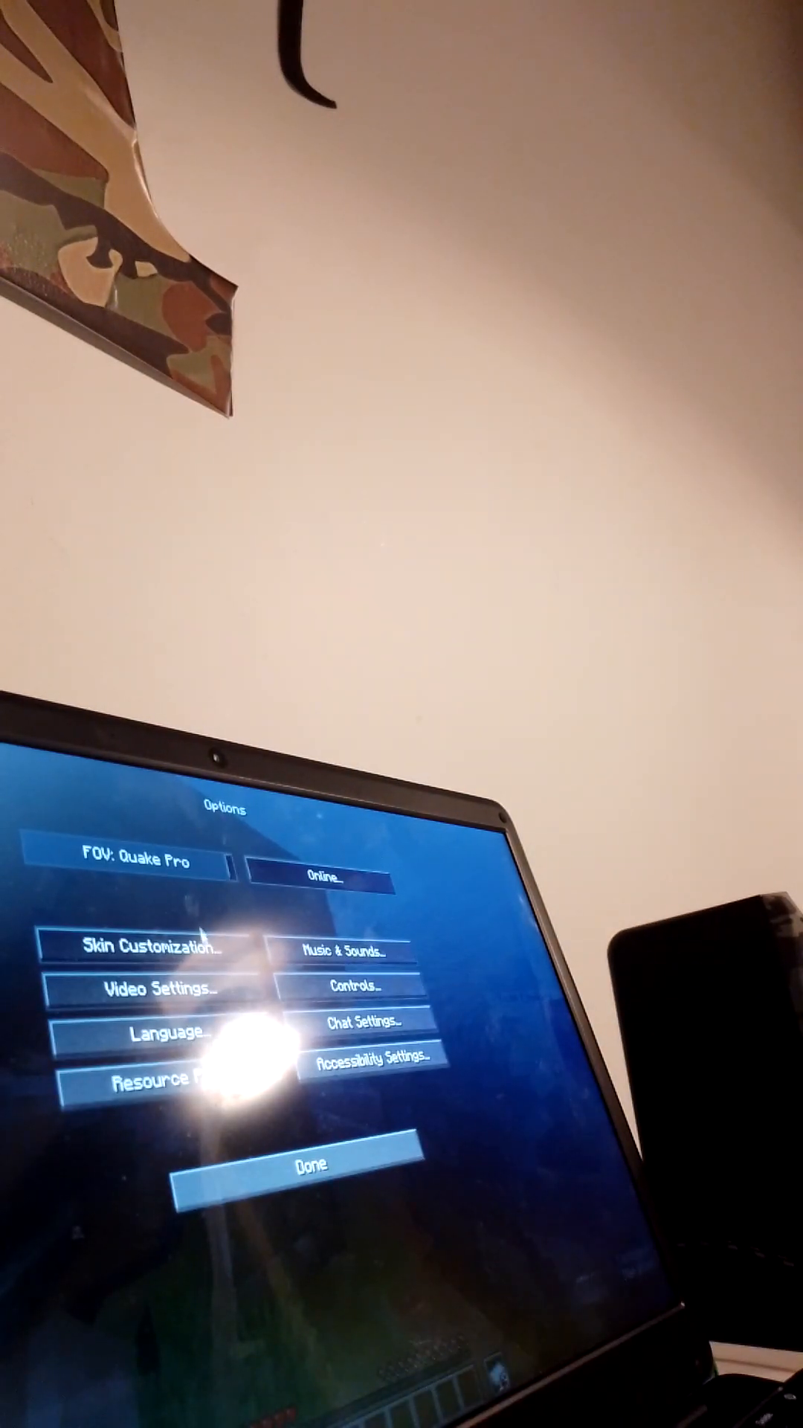
# Step: Close Options, disconnect from the server and choose Singleplayer to list saved worlds
pyautogui.click(160, 968)
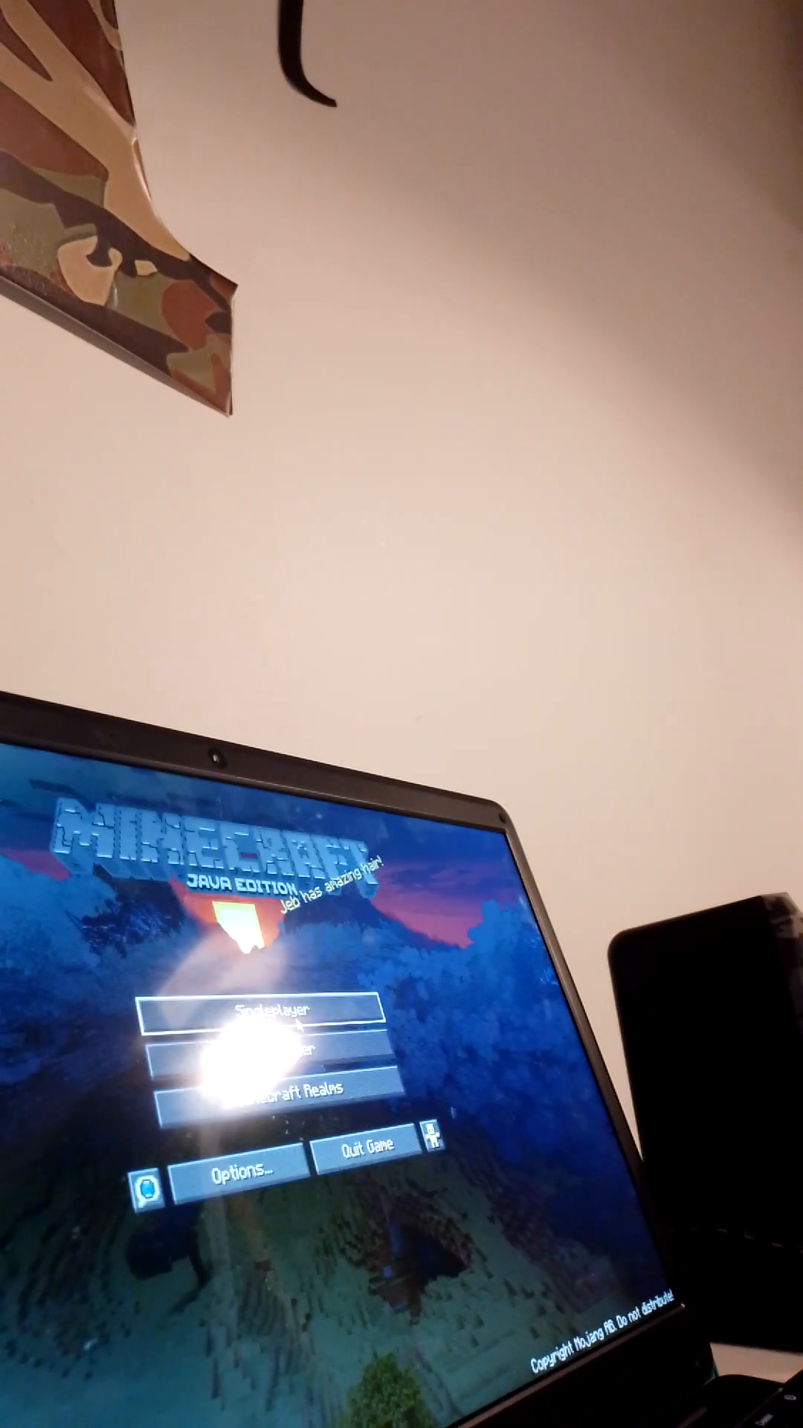
pyautogui.click(264, 1010)
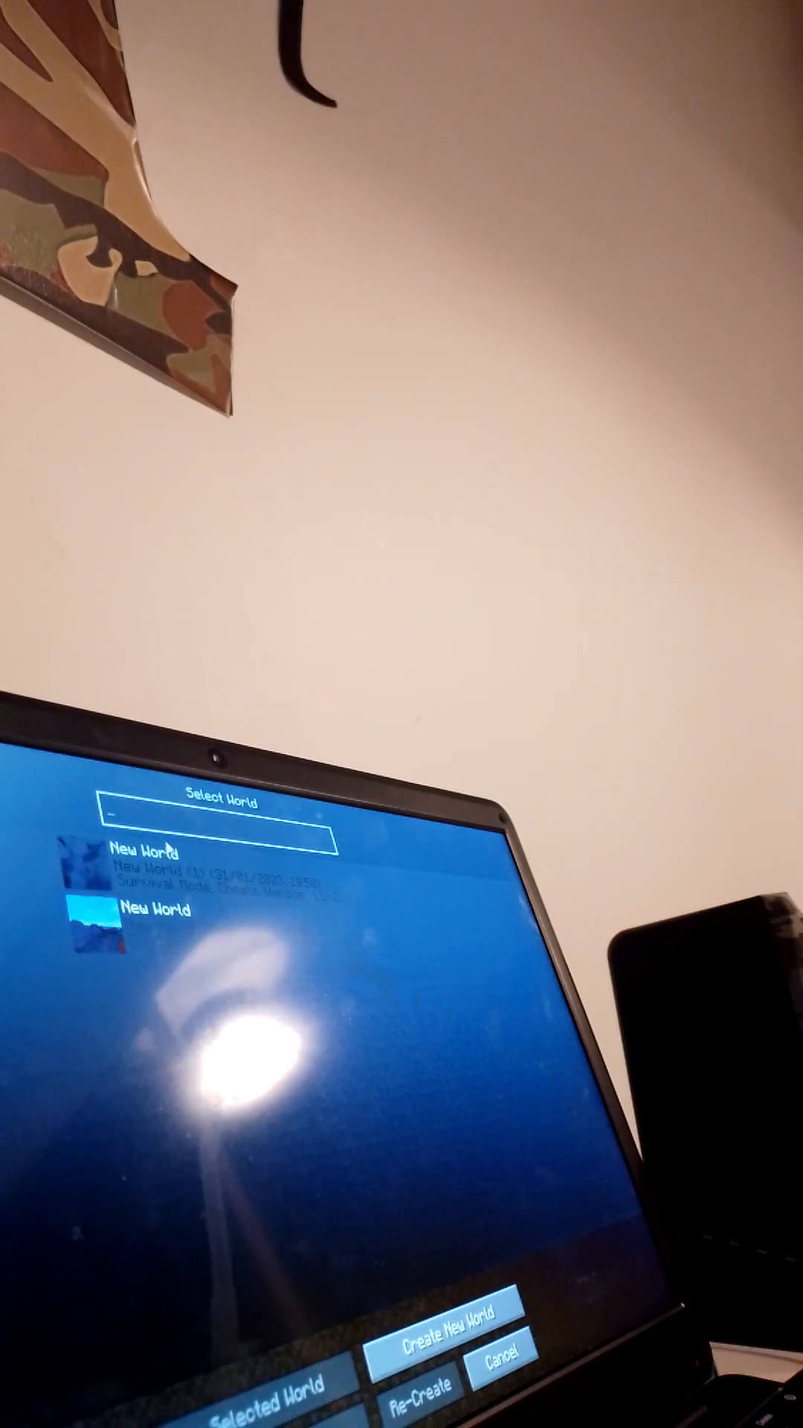